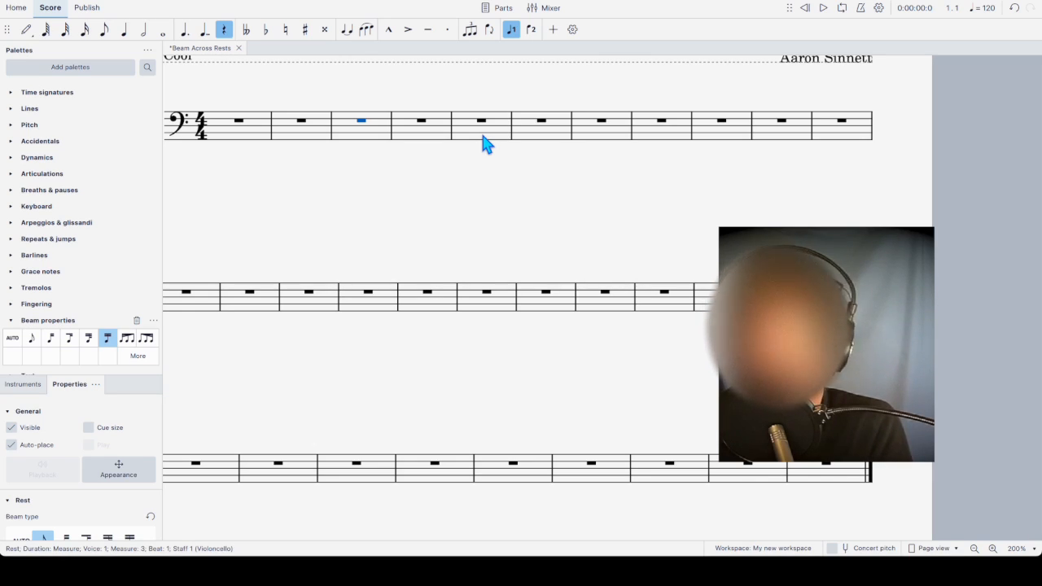
mouse_move(463, 177)
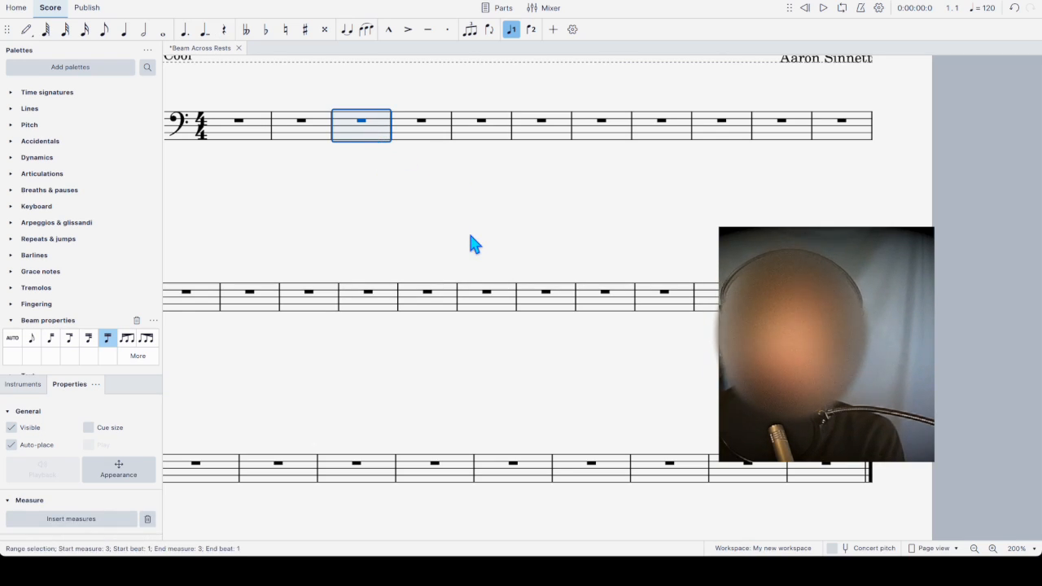
- Enter a sixteenth-note and sixteenth-rest rhythm into measures 3 and 4
left_click(26, 29)
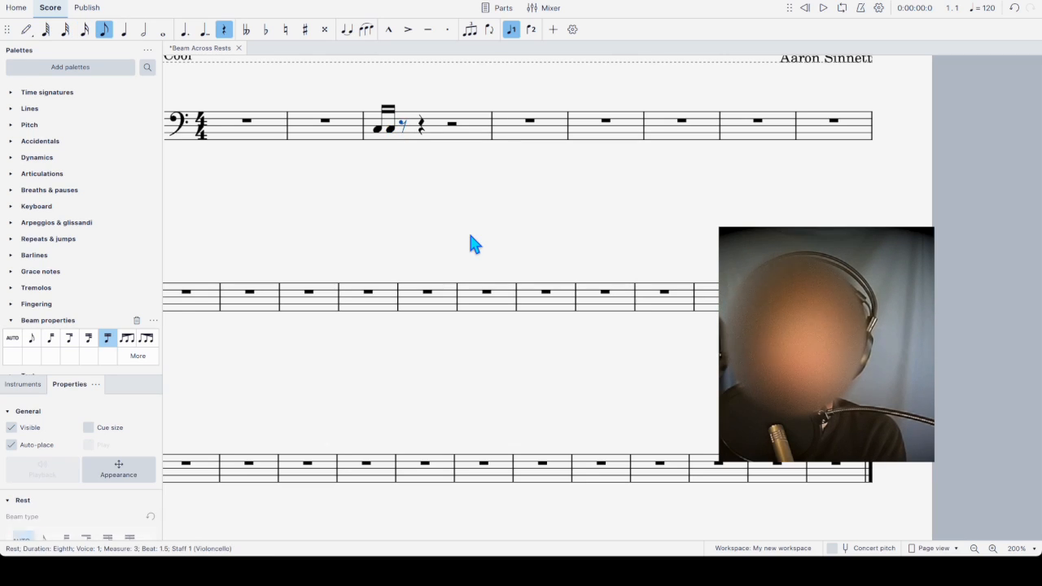
left_click(65, 29)
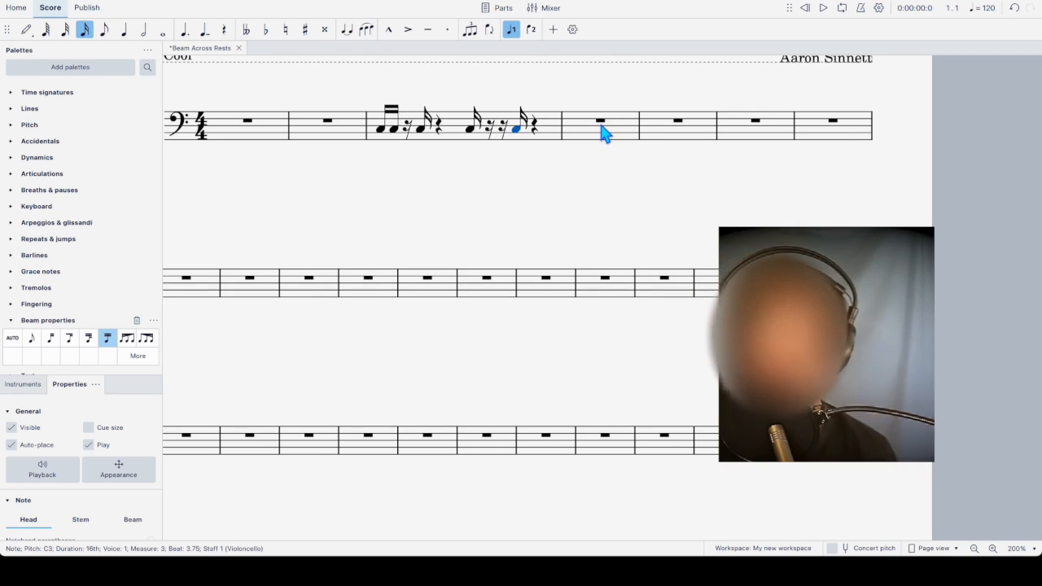
mouse_move(594, 127)
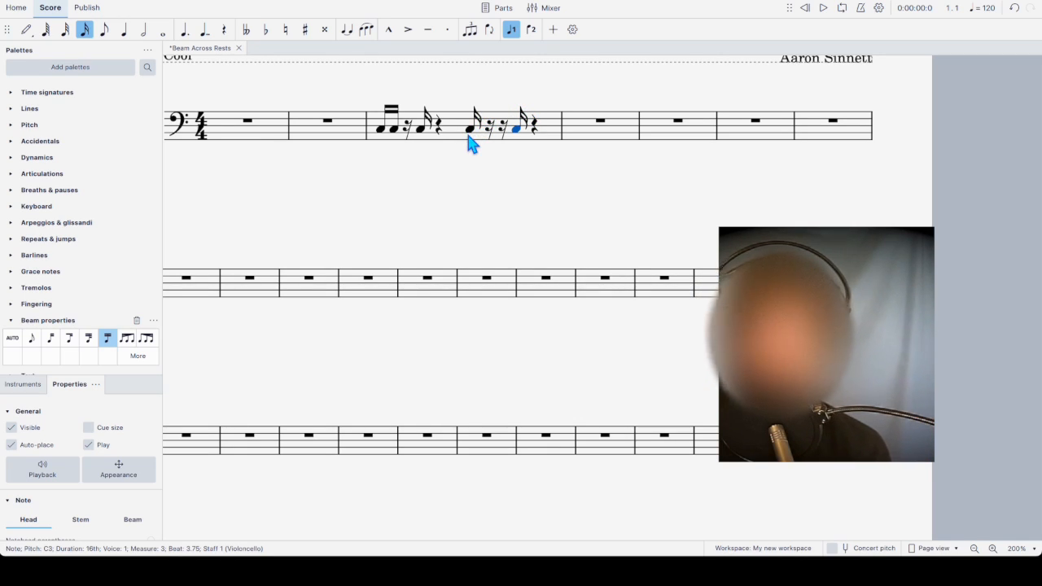
mouse_move(349, 290)
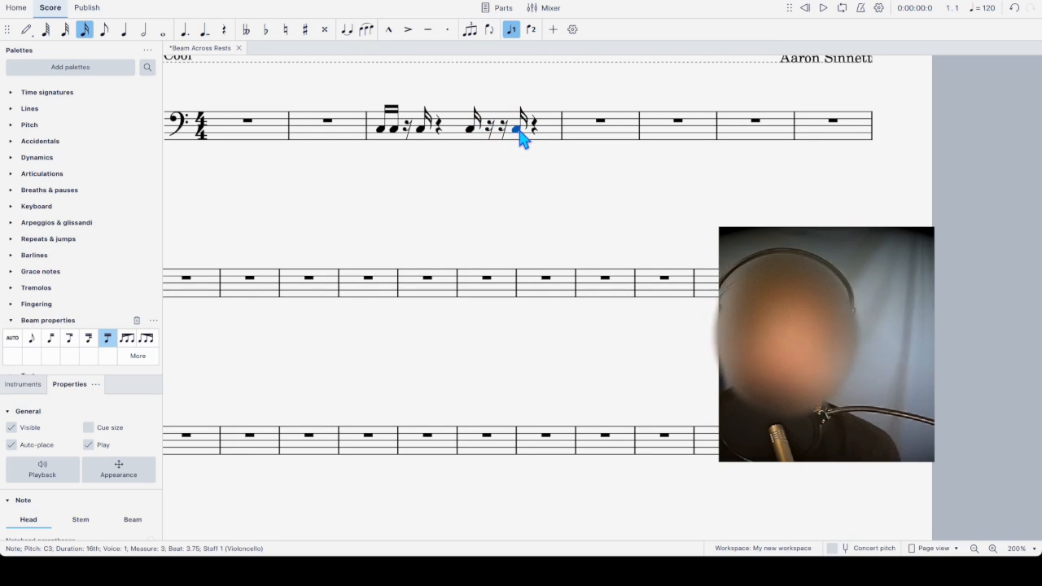
left_click(145, 337)
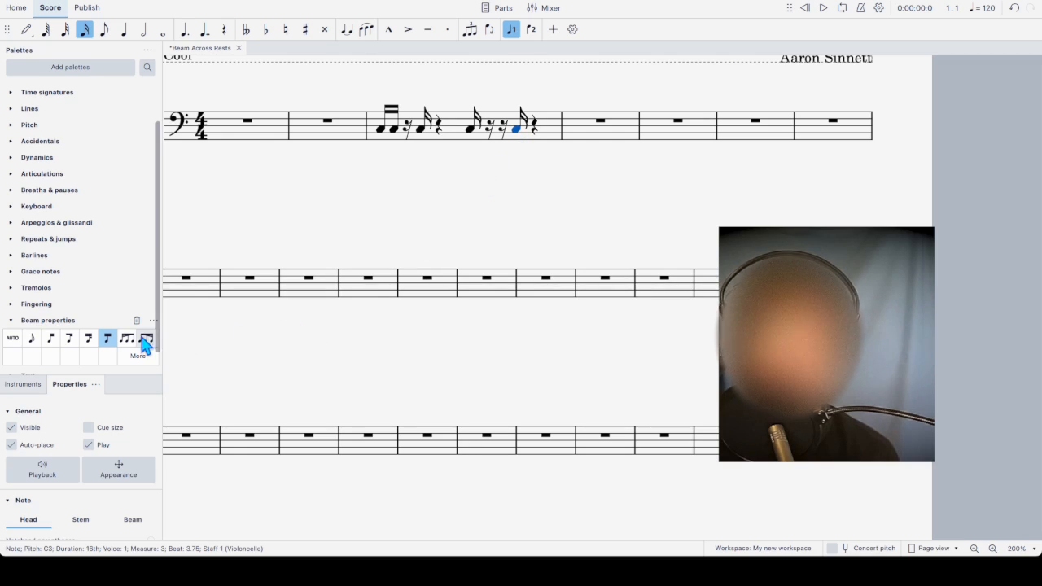
mouse_move(88, 337)
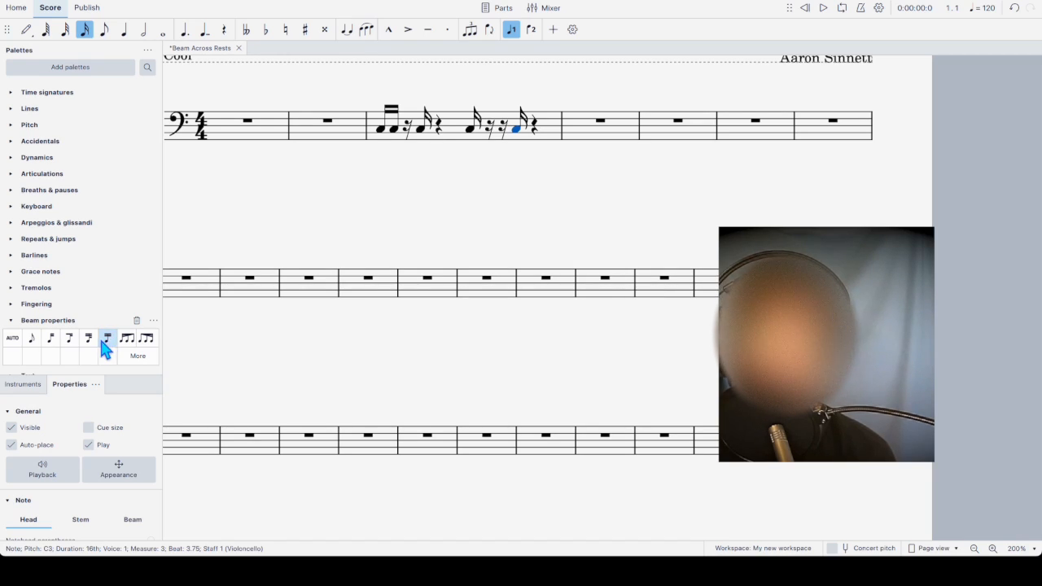
left_click(88, 336)
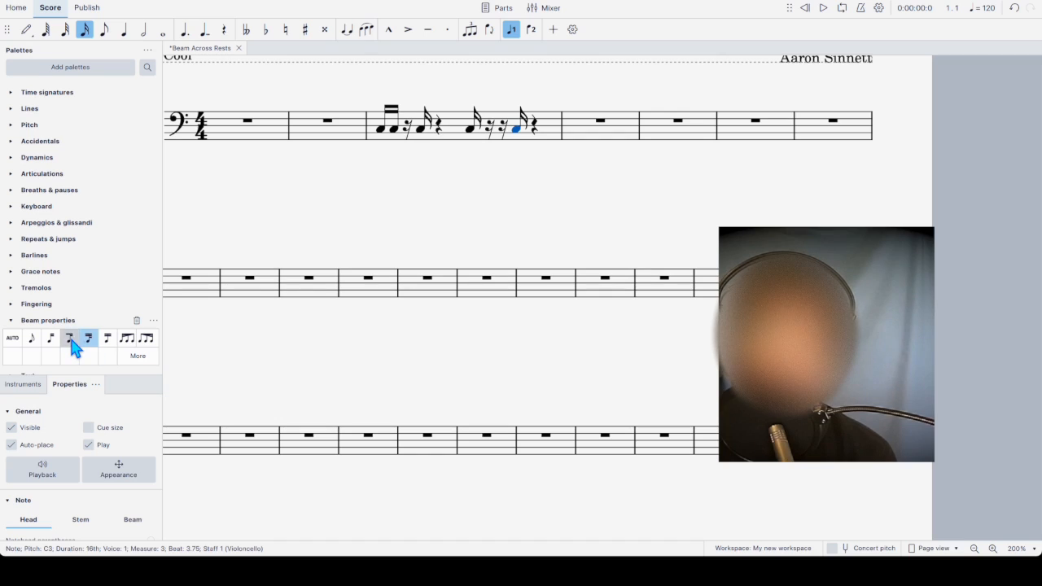
left_click(68, 337)
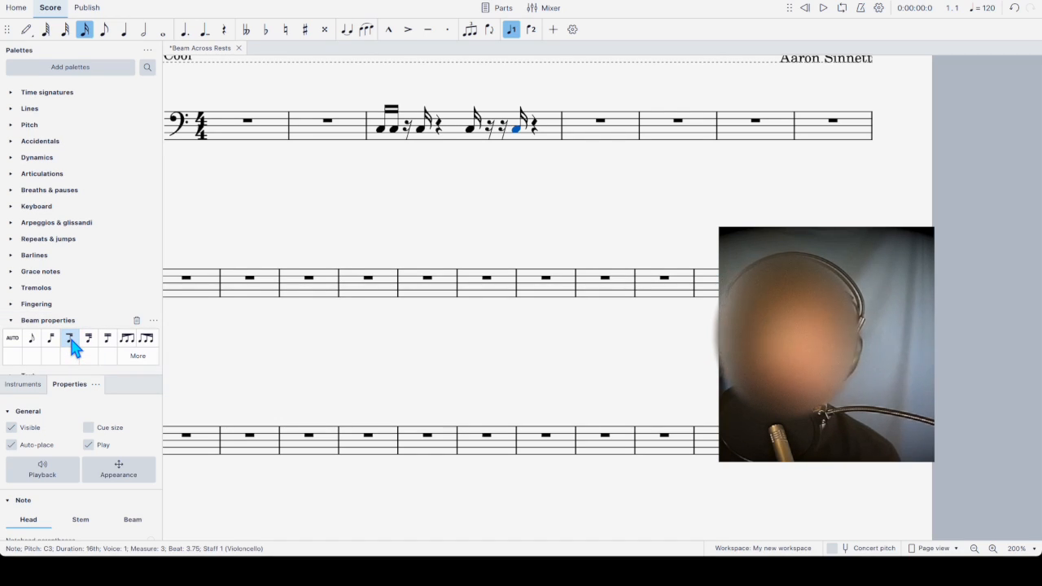
mouse_move(69, 336)
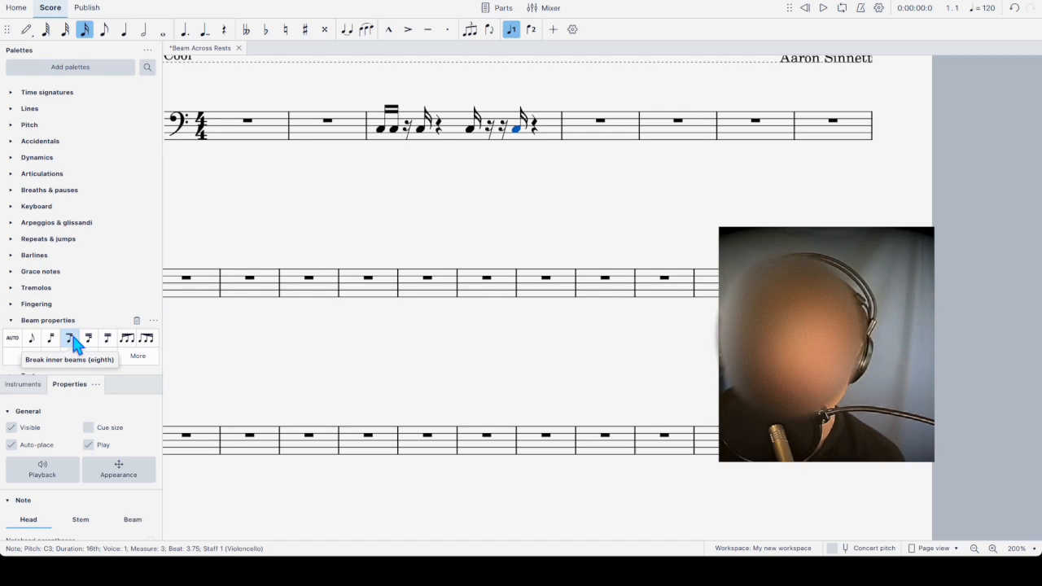
mouse_move(52, 337)
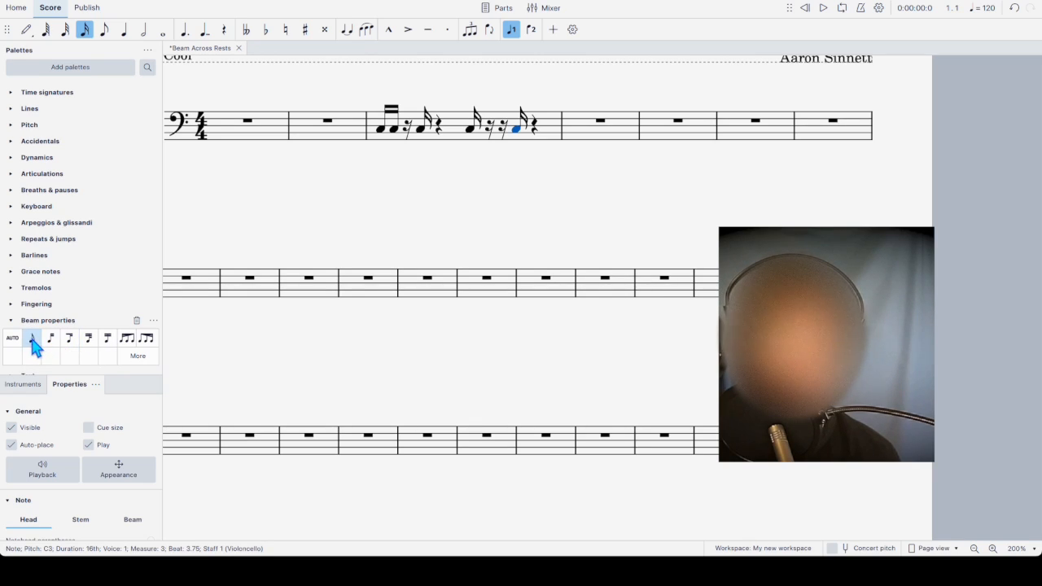
mouse_move(31, 337)
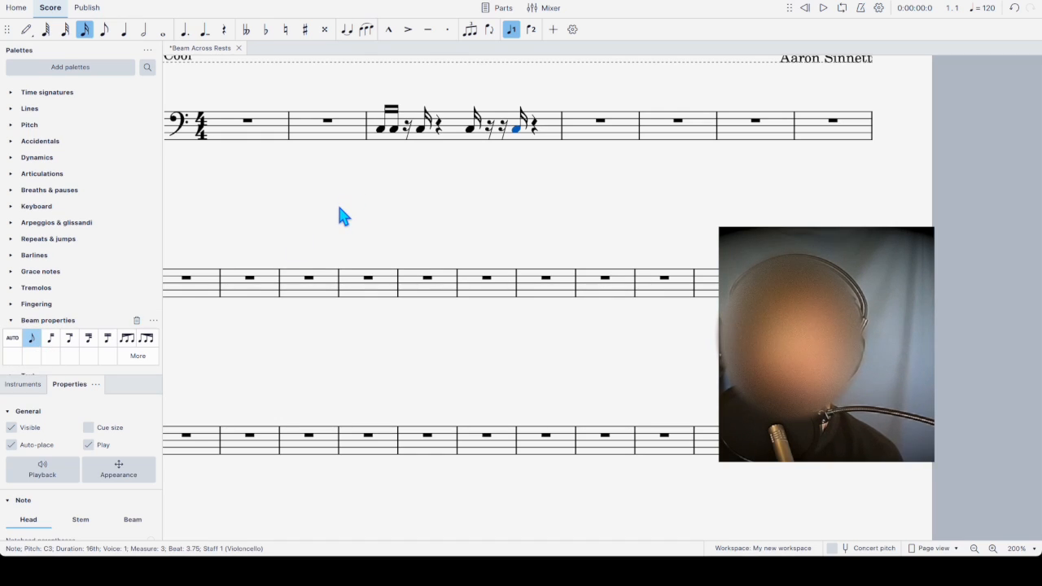
mouse_move(43, 337)
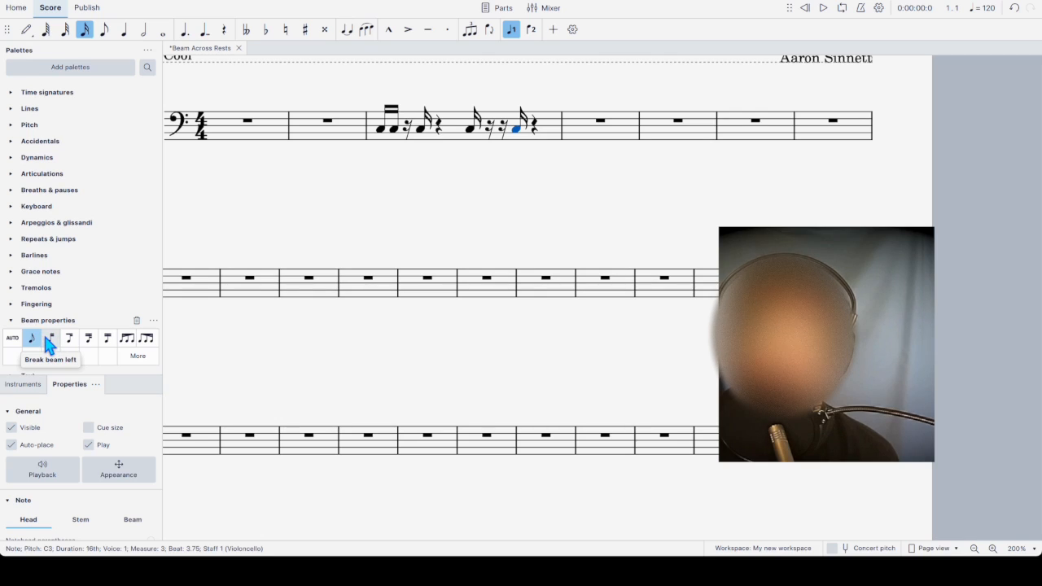
mouse_move(31, 337)
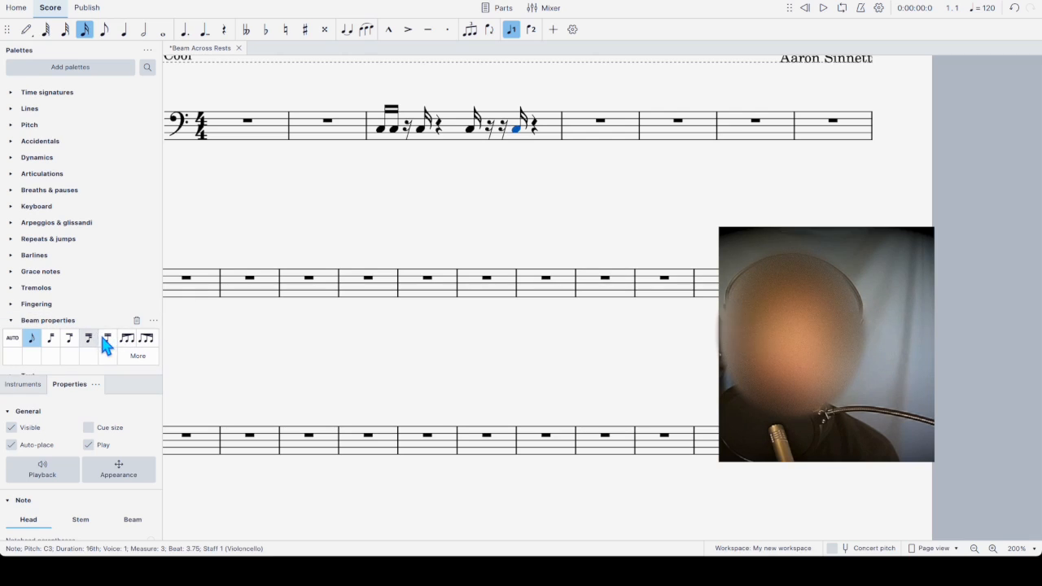
mouse_move(107, 337)
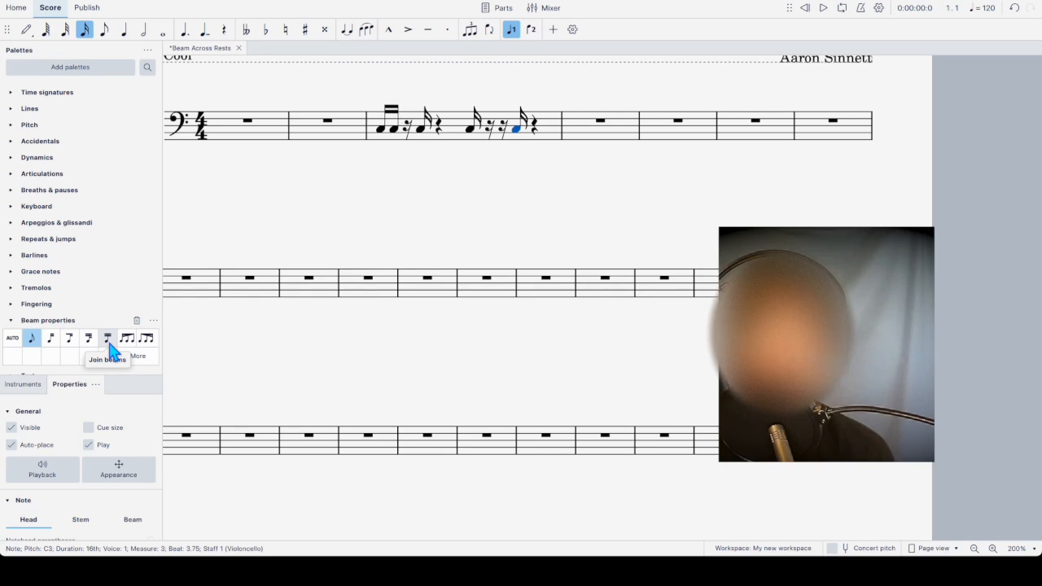
mouse_move(178, 343)
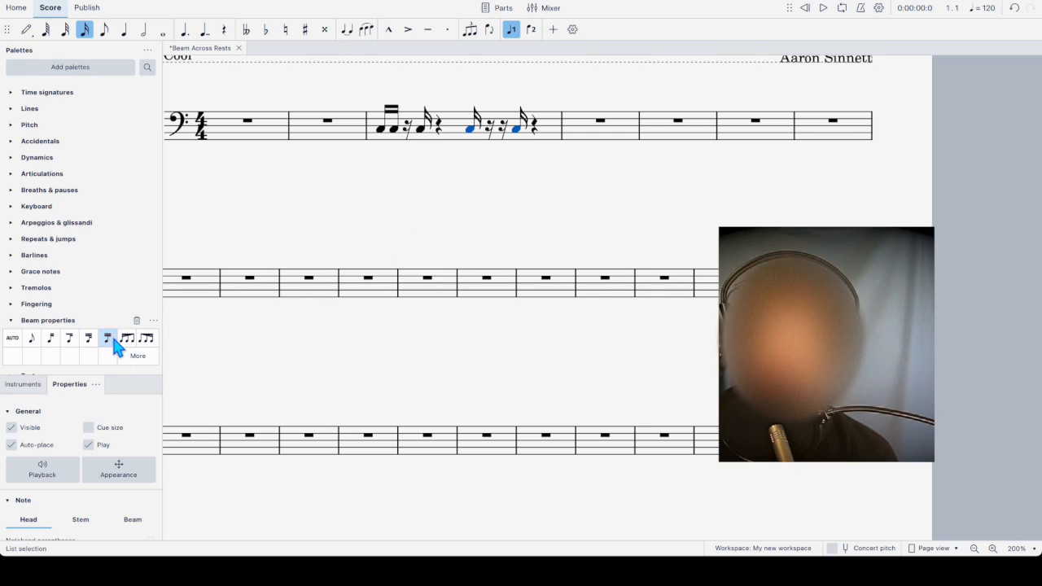
left_click(107, 337)
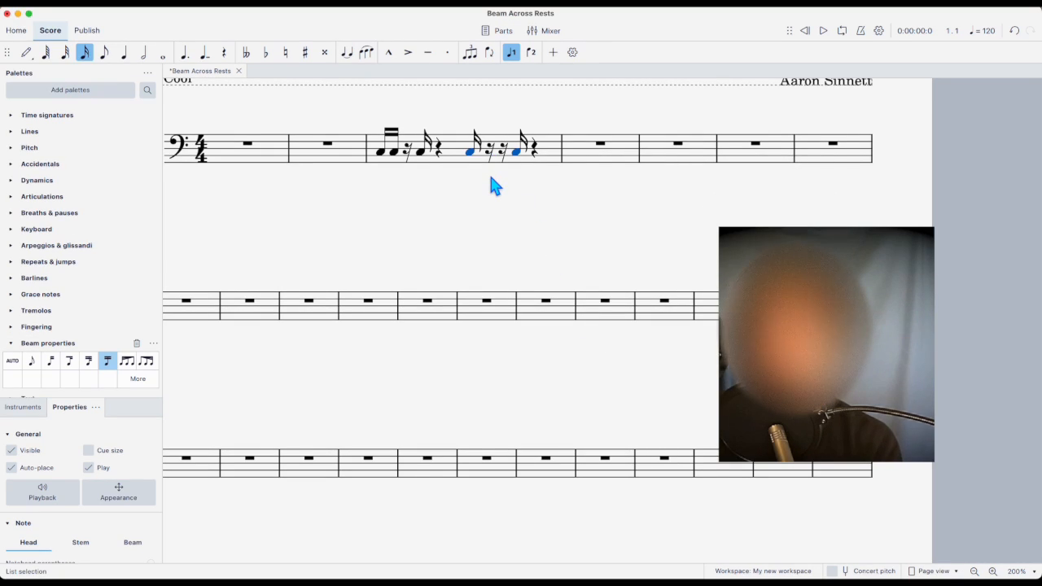
mouse_move(511, 157)
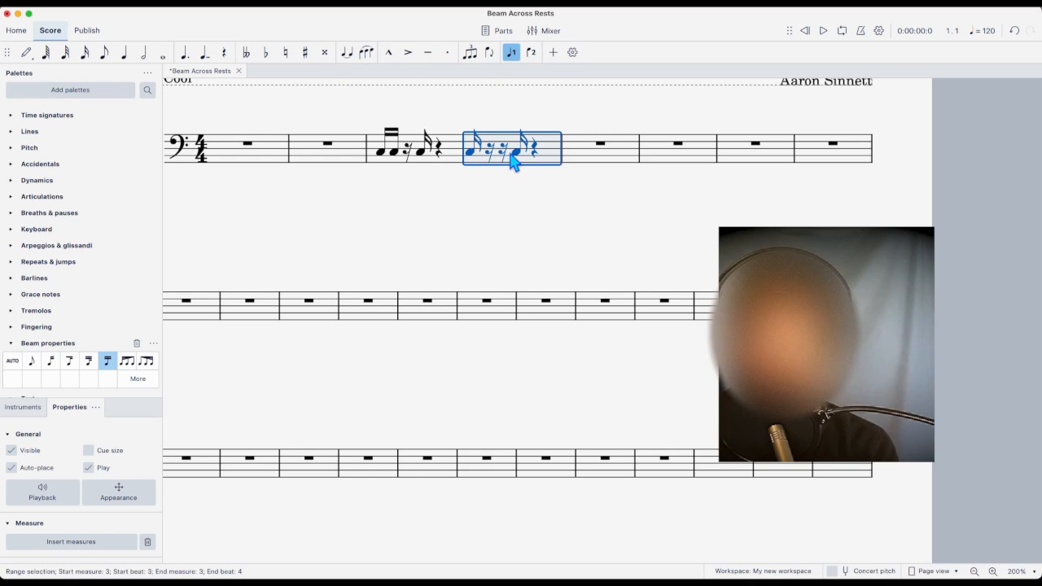
mouse_move(475, 205)
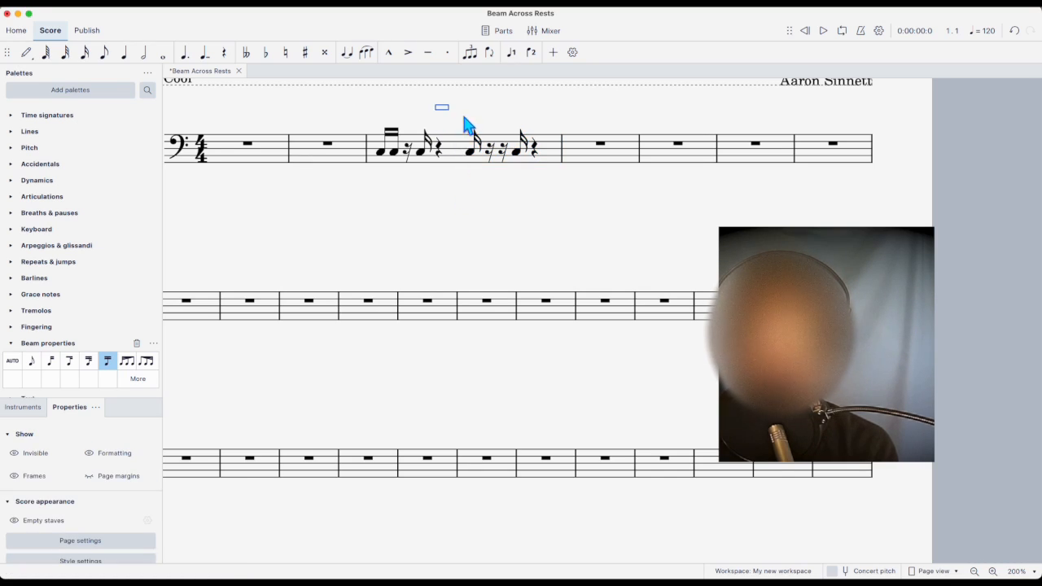
- Deselect everything to check measure 4's beam spans the rests
left_click(468, 147)
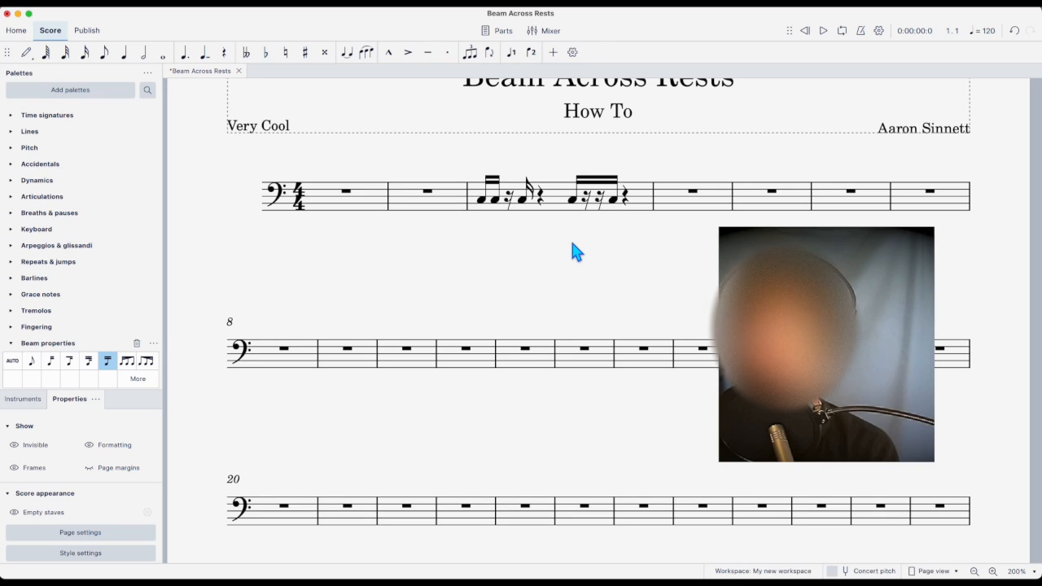
mouse_move(498, 258)
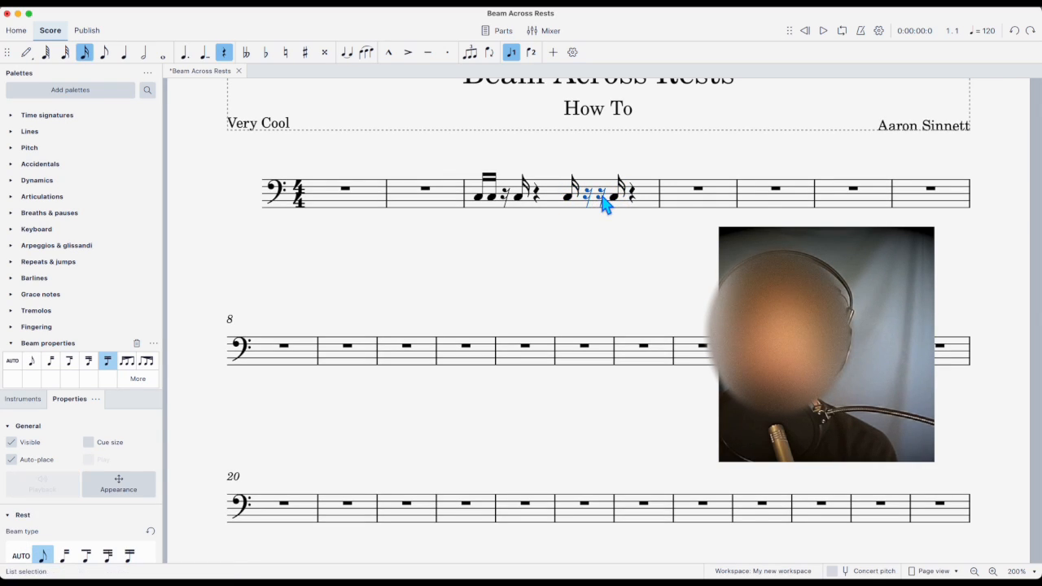
- Select the rests in measure 3 so its sixteenths can be beamed across them
left_click(107, 362)
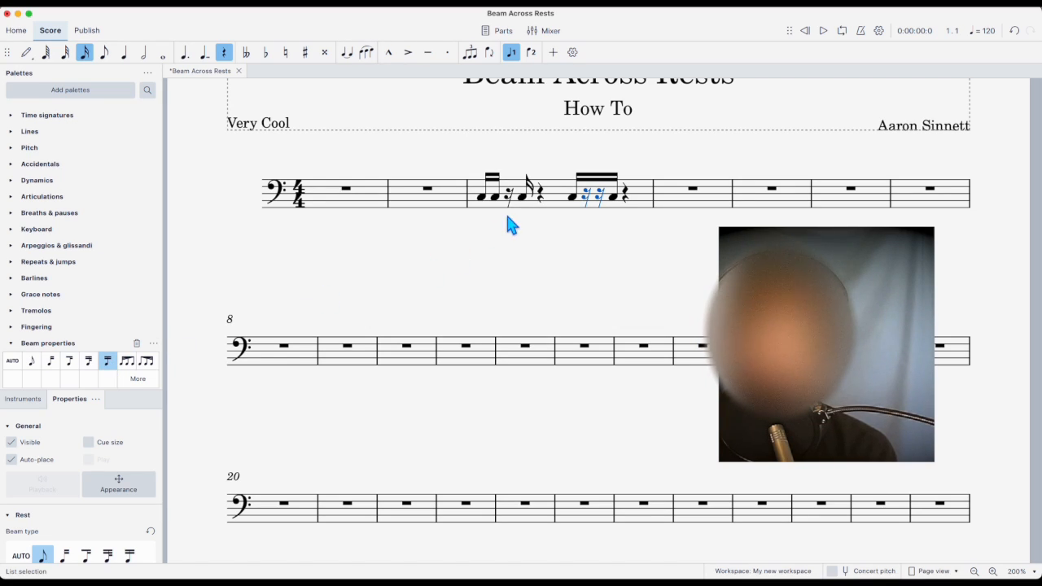
left_click(107, 362)
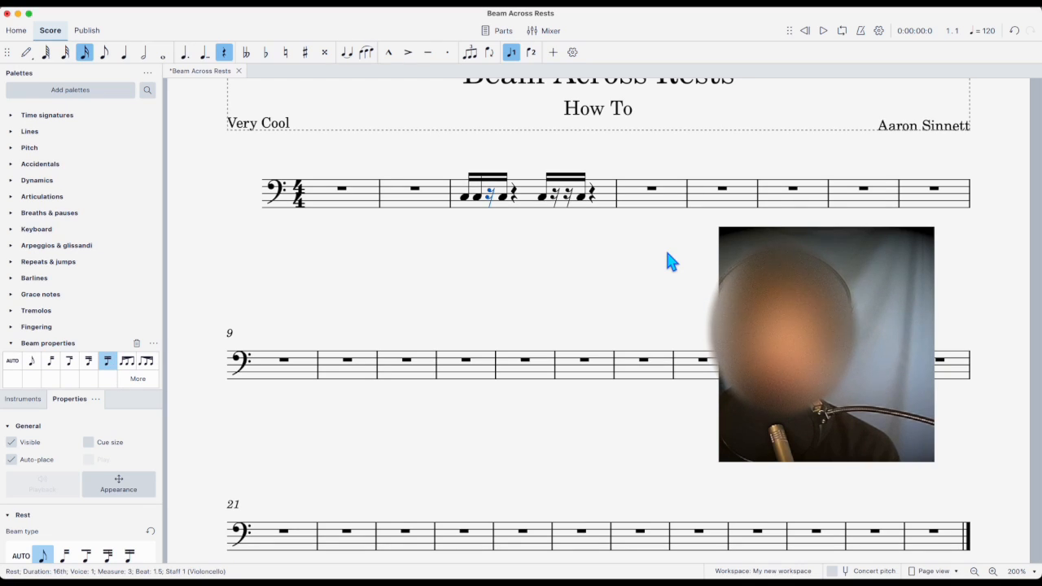
mouse_move(592, 225)
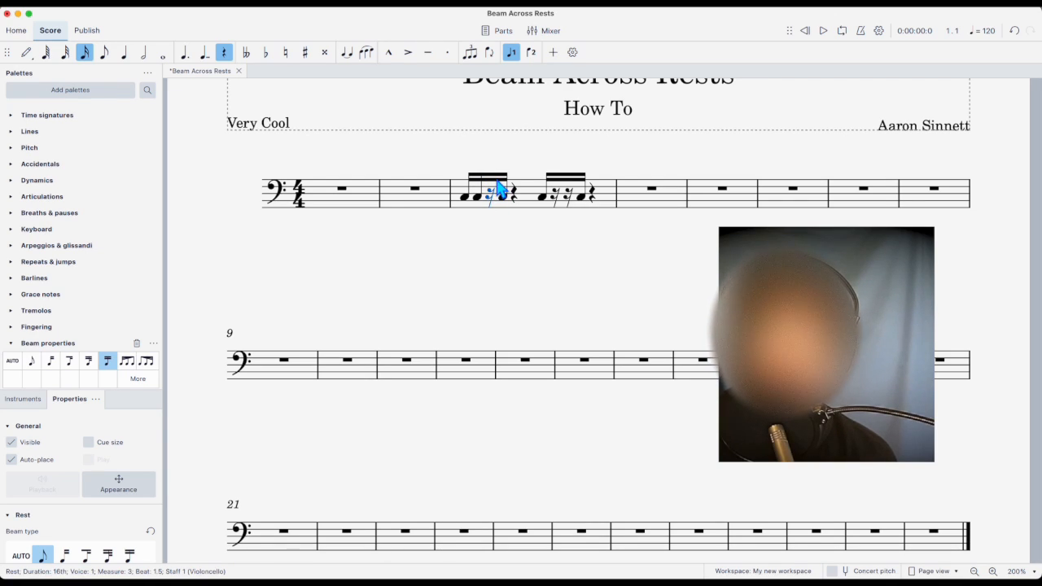
mouse_move(187, 351)
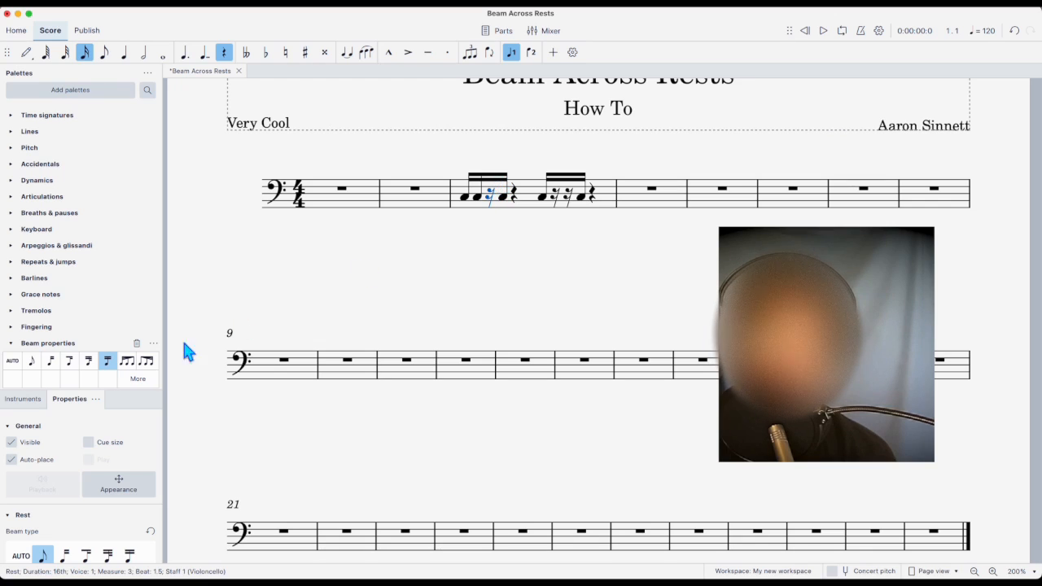